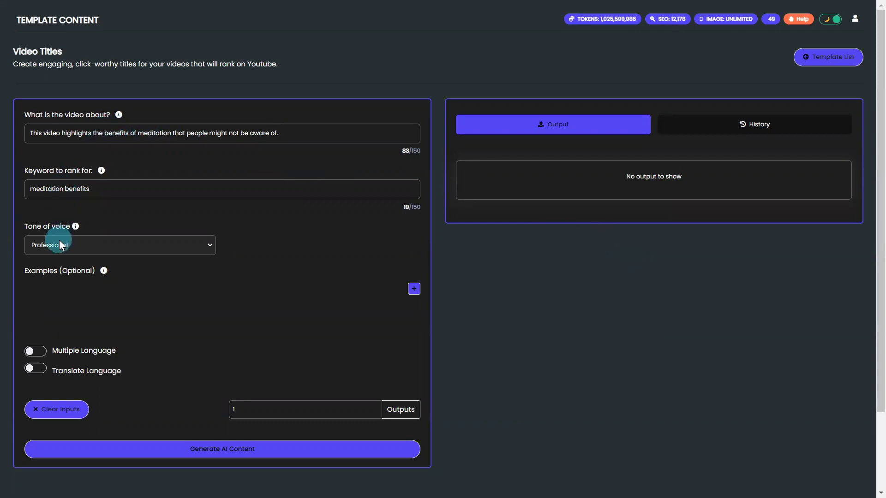
mouse_move(409, 310)
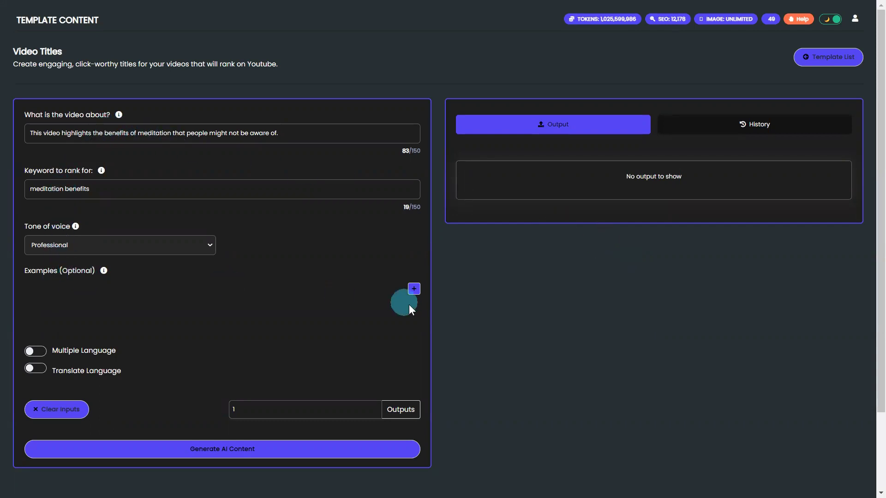
Generate three meditation YouTube title suggestions from the filled Video Titles form.
click(414, 288)
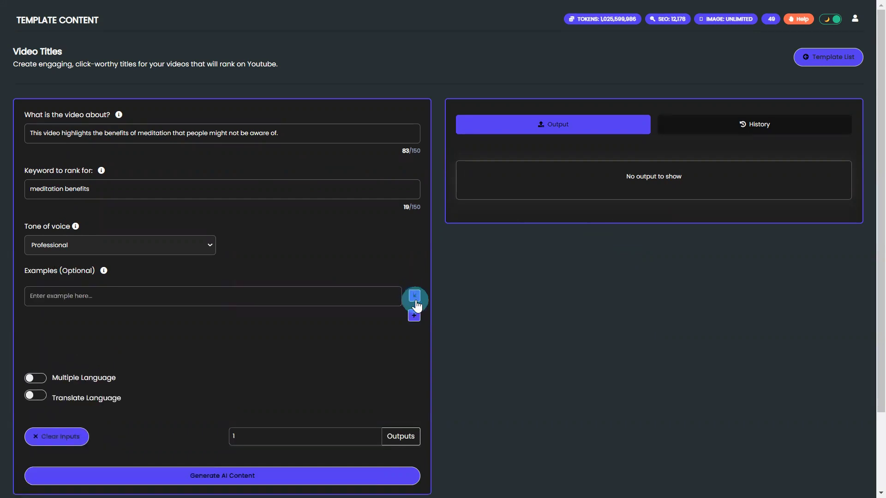
click(414, 296)
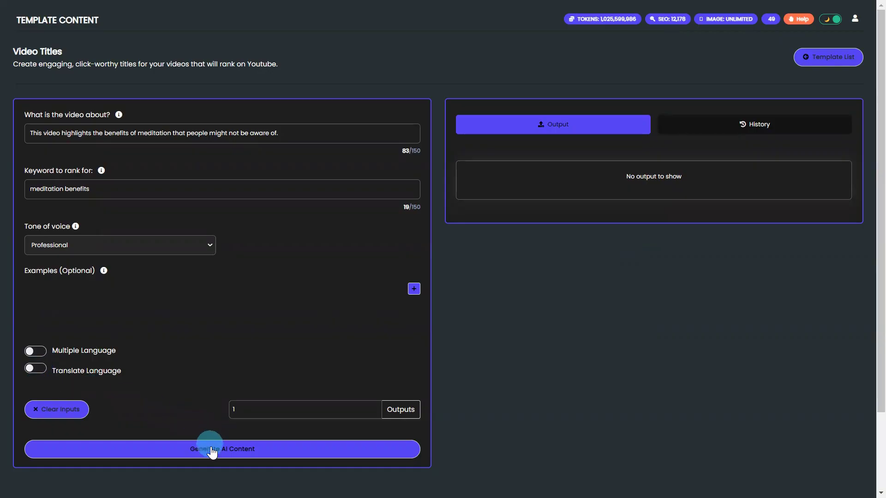
click(222, 449)
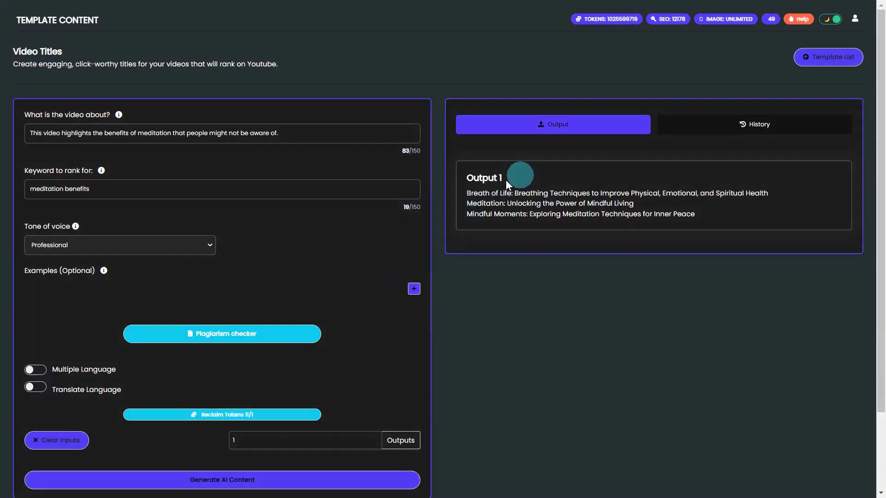
mouse_move(486, 214)
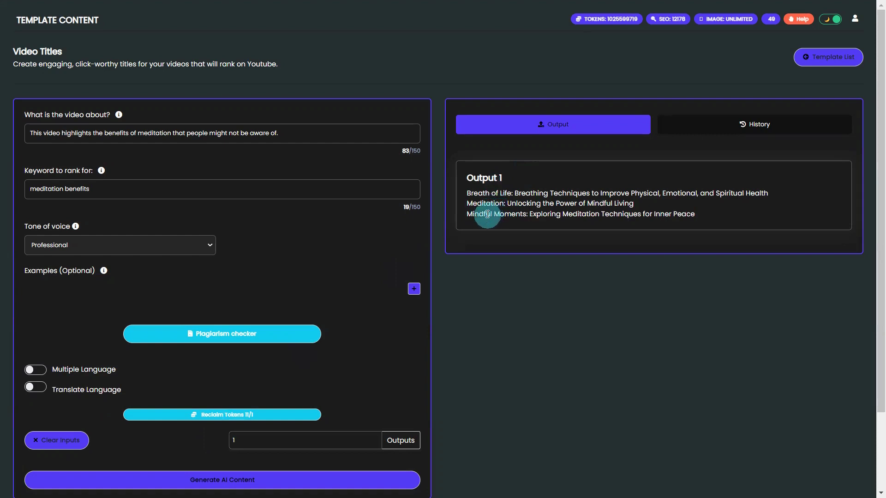
mouse_move(222, 415)
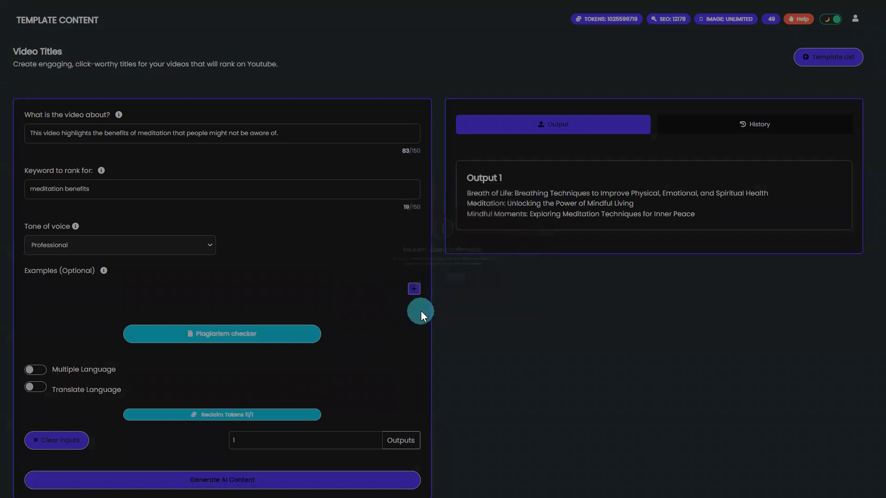
Reclaim the 266 tokens spent on the request and confirm the success dialog.
click(222, 415)
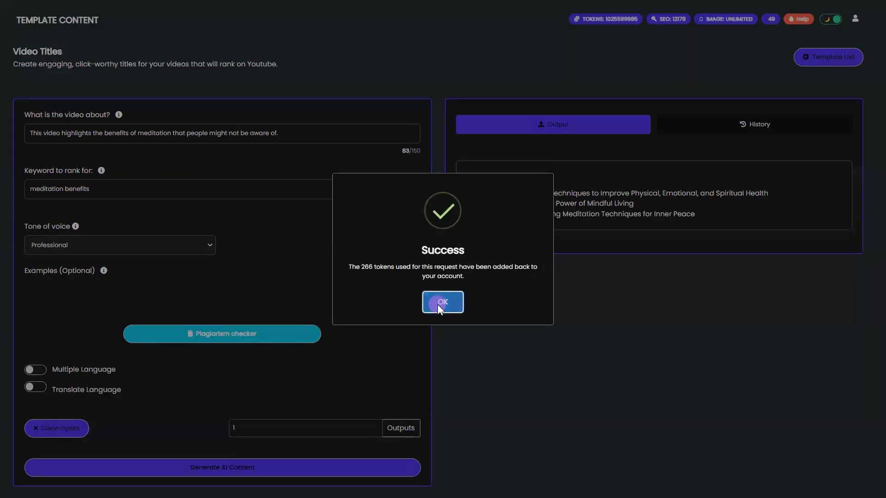
click(442, 301)
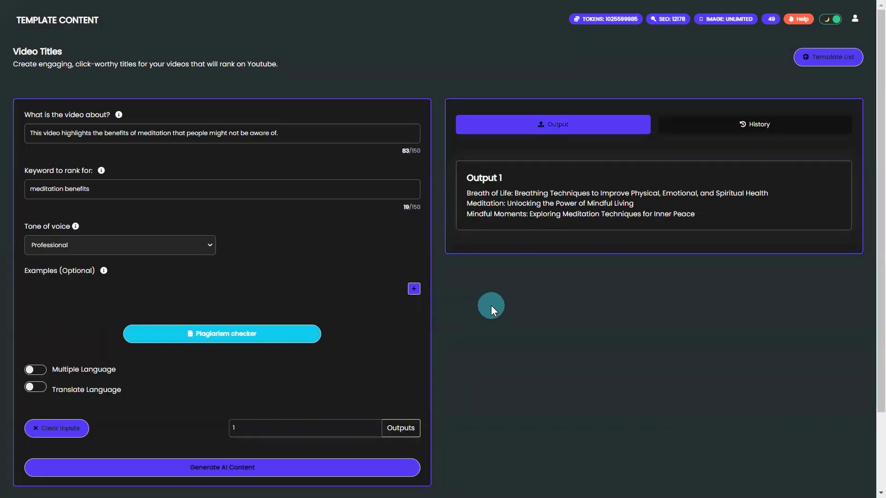